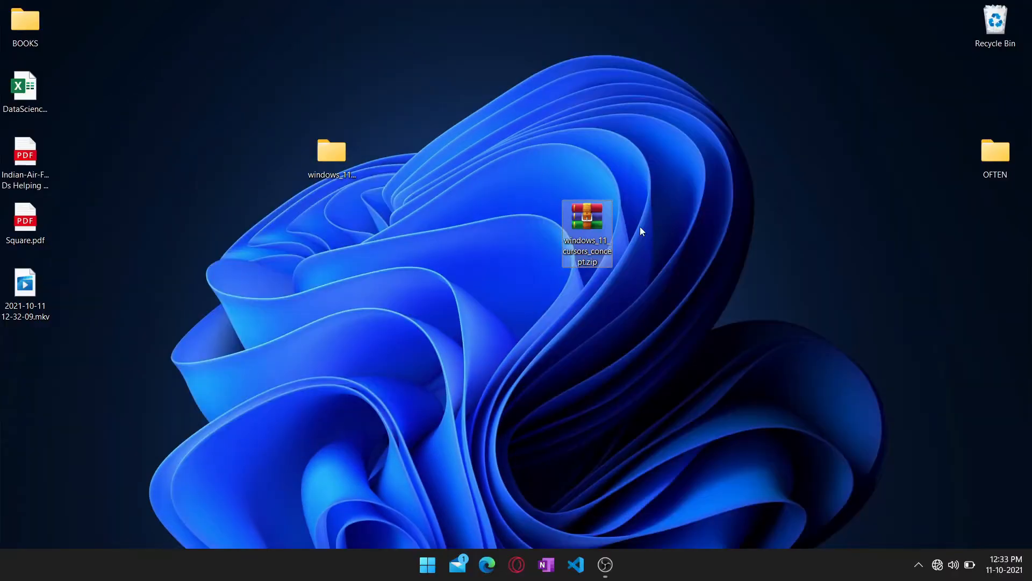
{"action": "mouse_move", "coordinate": [332, 153]}
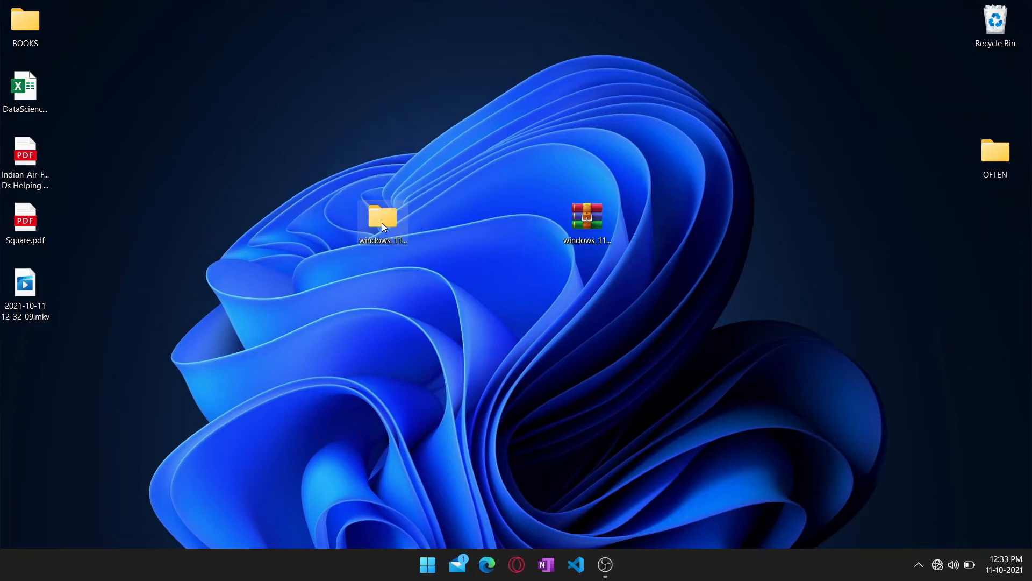
Open windows_11_cursors_concept and then its dark subfolder
{"action": "double_click", "coordinate": [384, 217]}
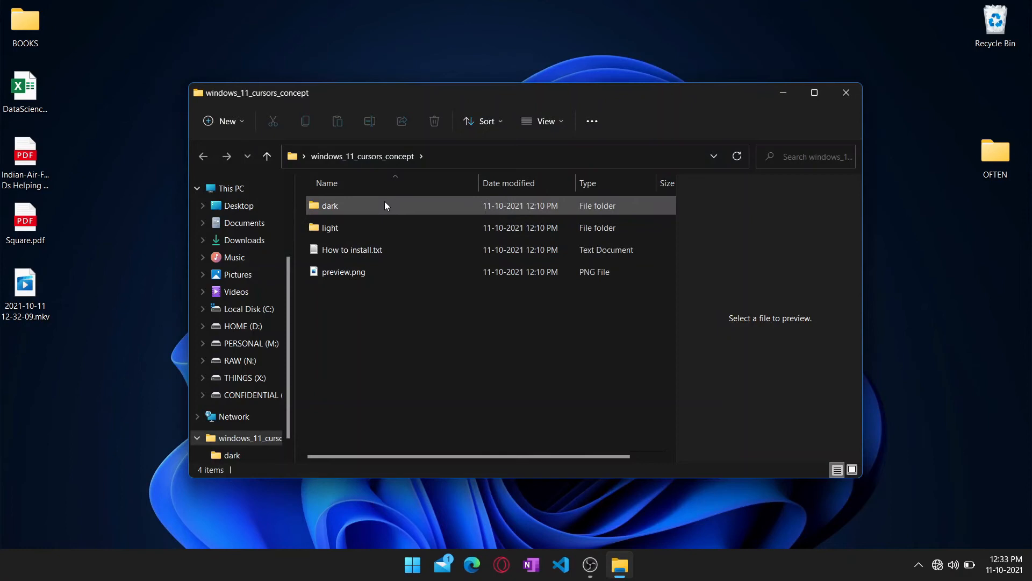
{"action": "double_click", "coordinate": [330, 205]}
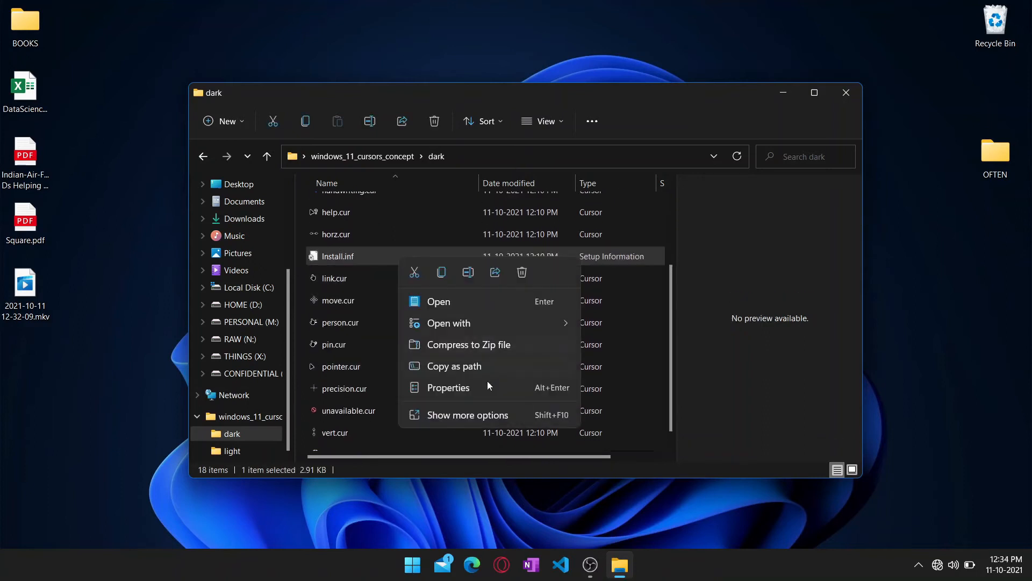
Install Install.inf from the full context menu, allowing it past the security warning
{"action": "left_click", "coordinate": [467, 415]}
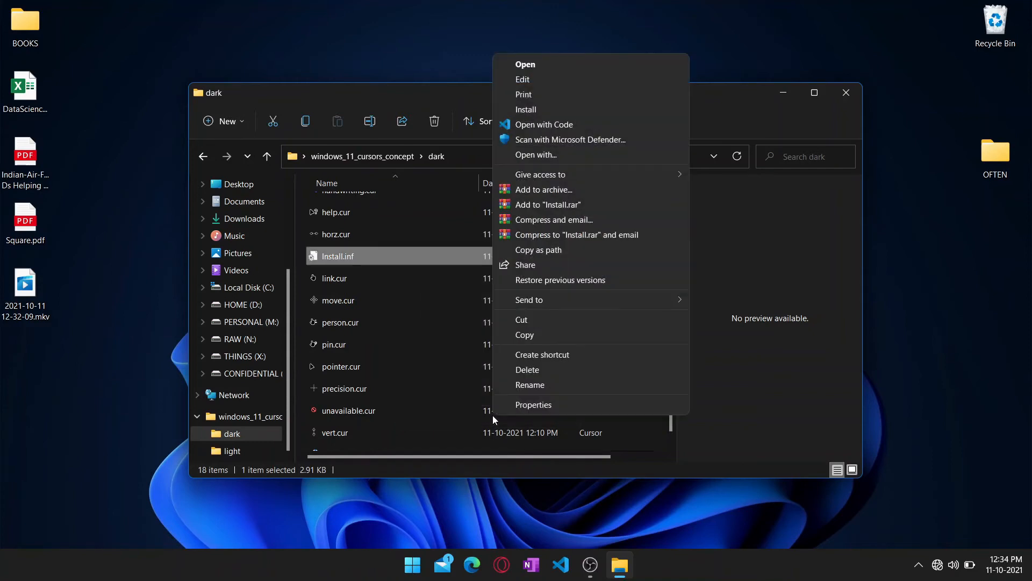
{"action": "mouse_move", "coordinate": [535, 110]}
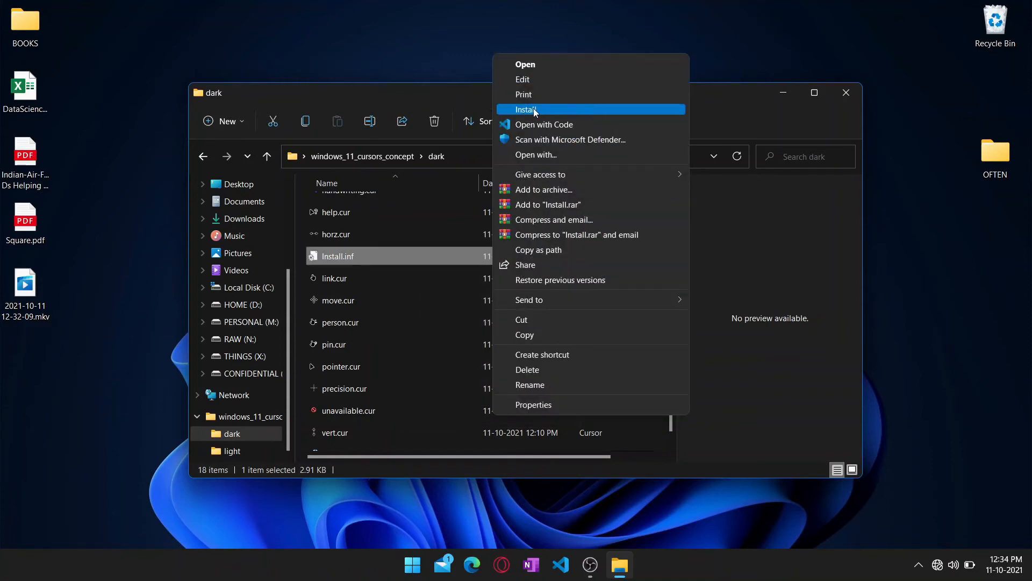
{"action": "mouse_move", "coordinate": [550, 113]}
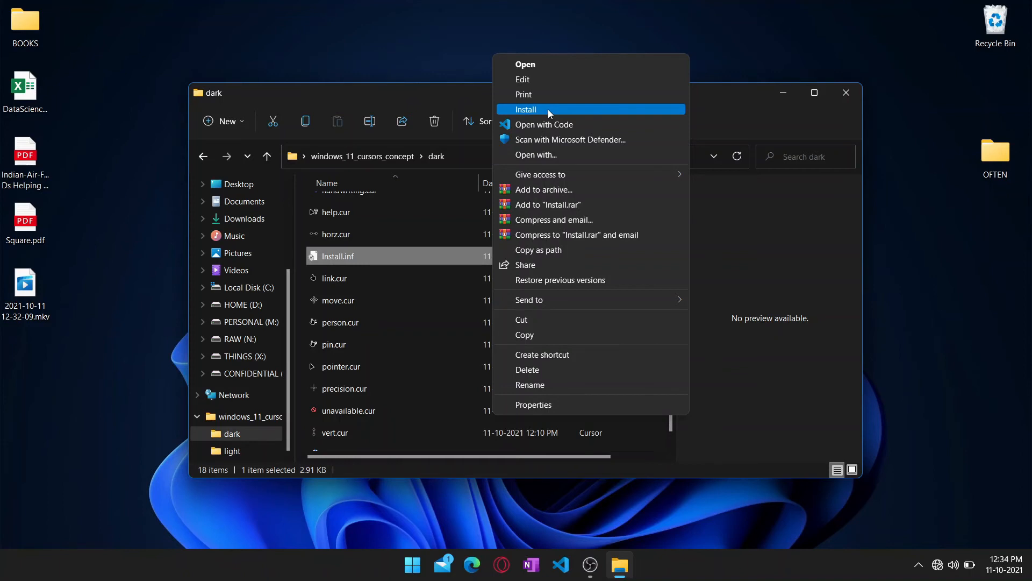
{"action": "mouse_move", "coordinate": [560, 111]}
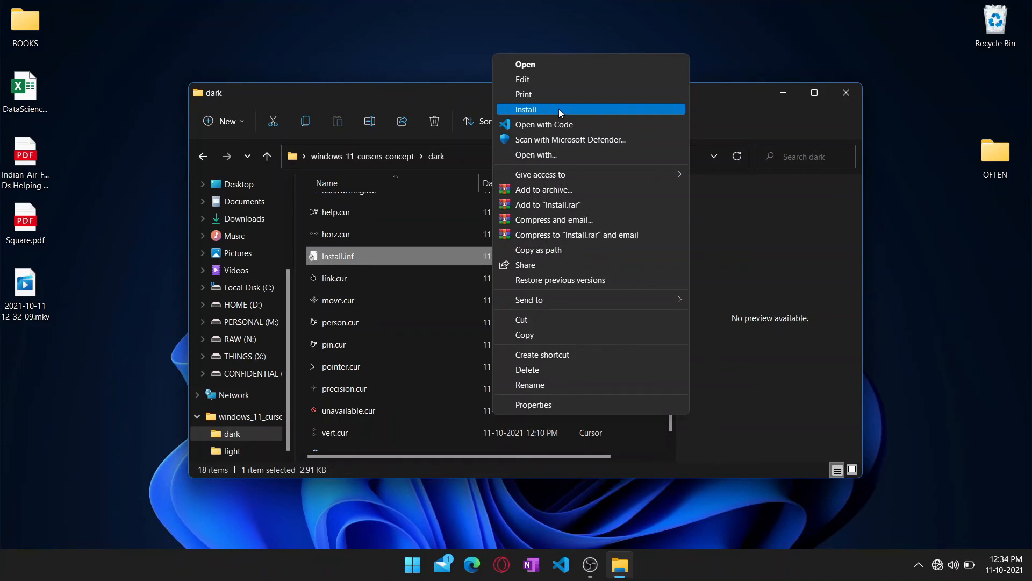
{"action": "left_click", "coordinate": [526, 109]}
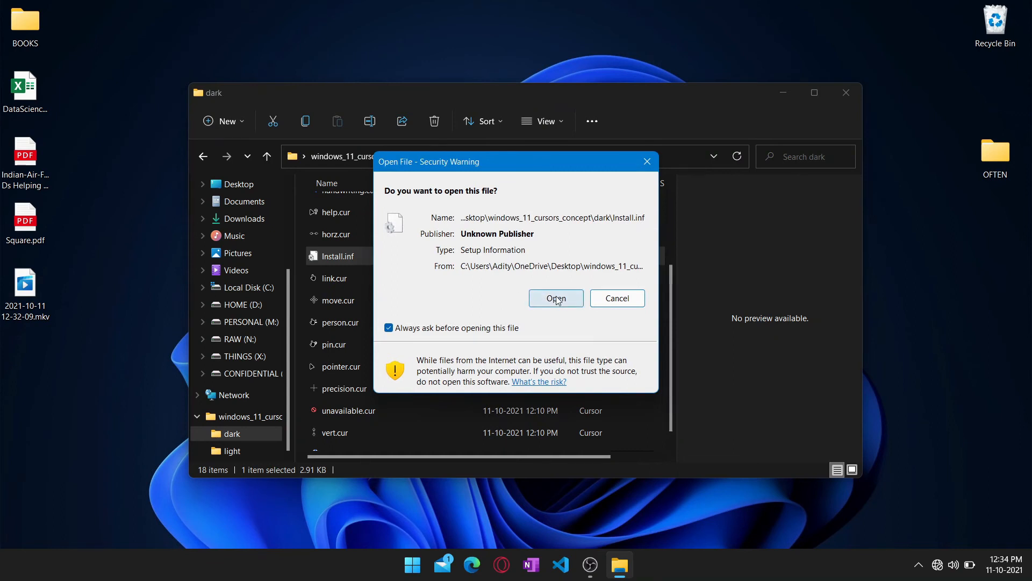
{"action": "left_click", "coordinate": [556, 298]}
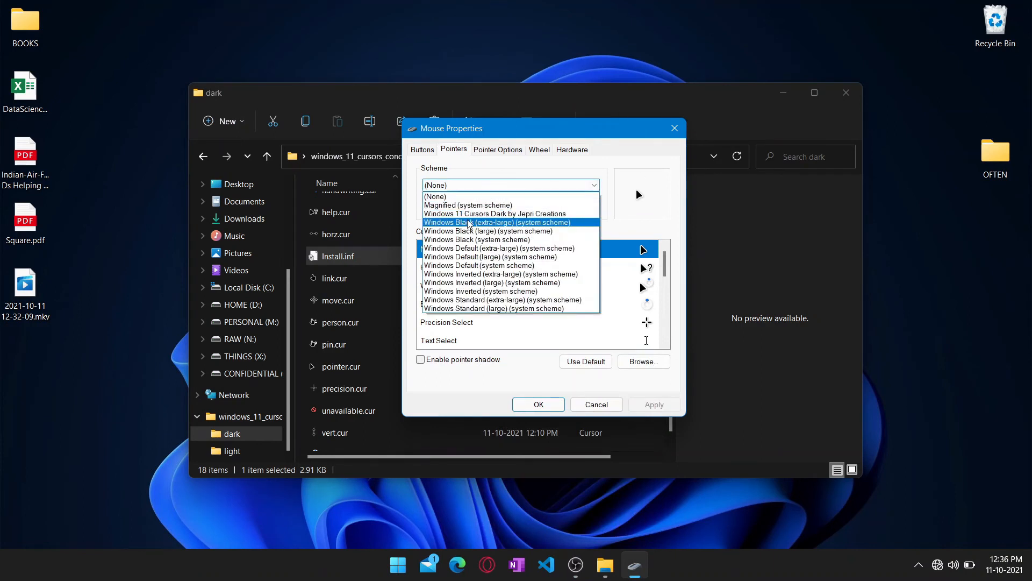
Select the 'Windows 11 Cursors Dark' pointer scheme, apply it and close Mouse Properties
{"action": "left_click", "coordinate": [495, 213]}
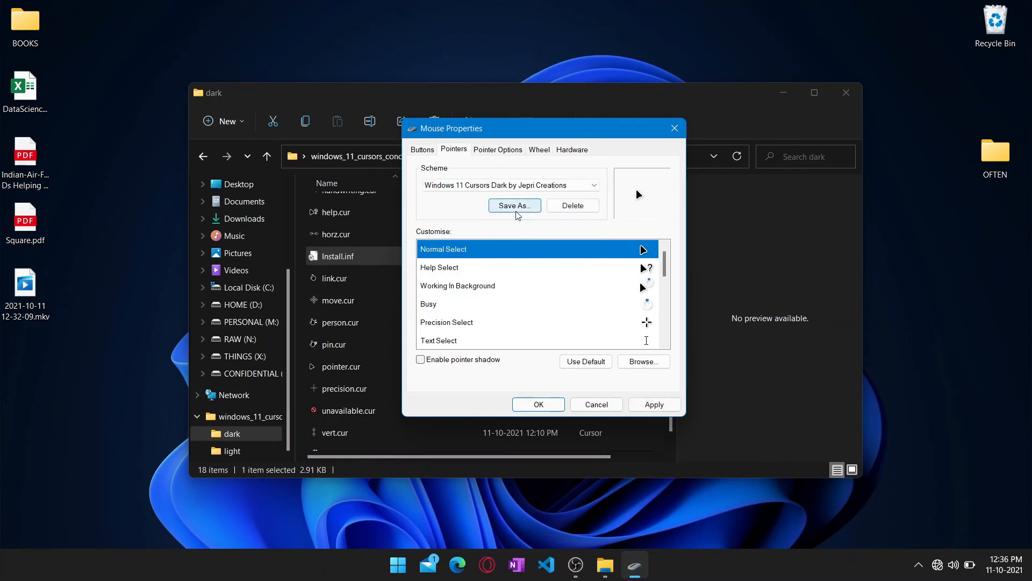
{"action": "mouse_move", "coordinate": [543, 228]}
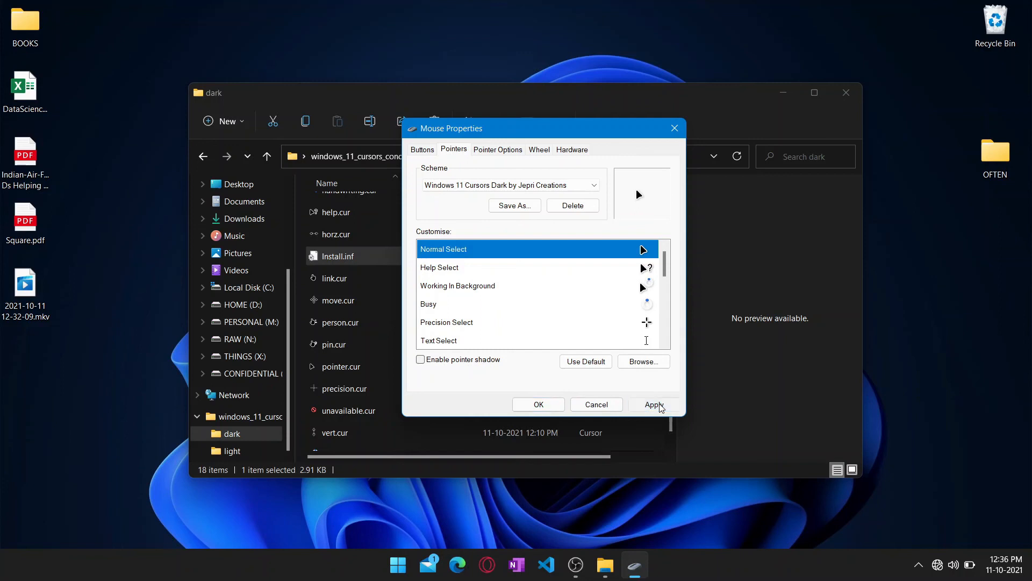
{"action": "left_click", "coordinate": [655, 405]}
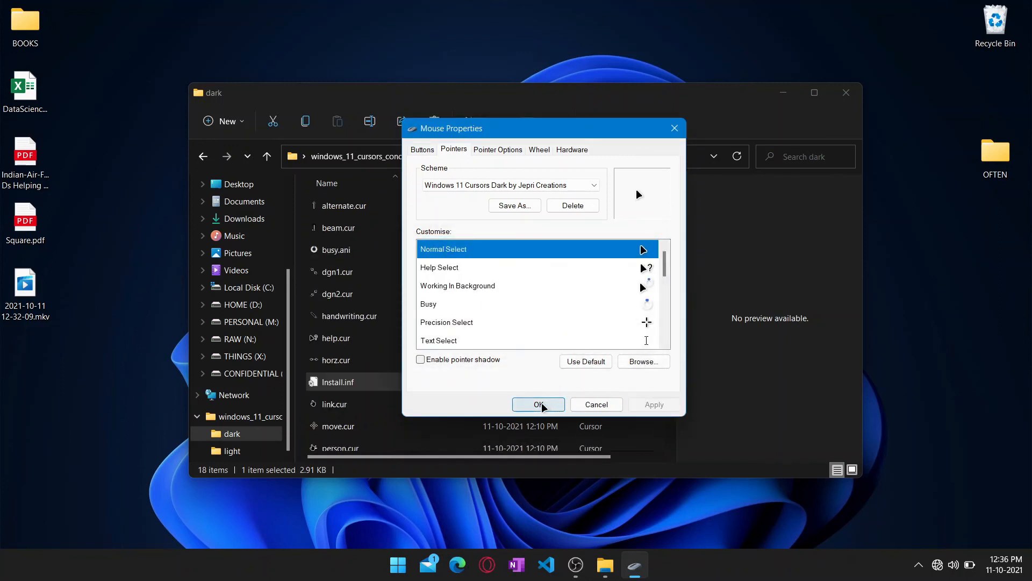
{"action": "left_click", "coordinate": [538, 404]}
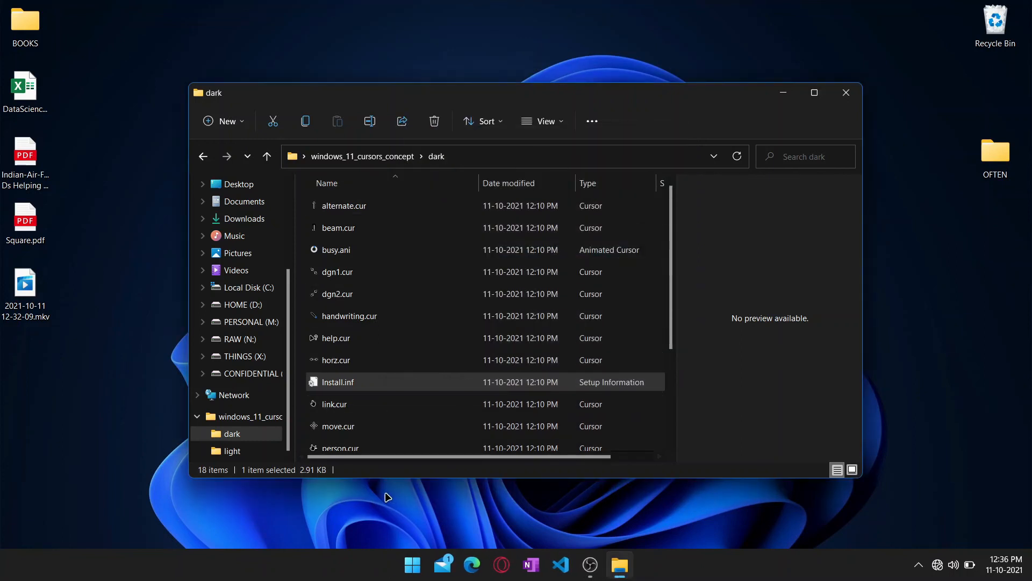
{"action": "mouse_move", "coordinate": [314, 521]}
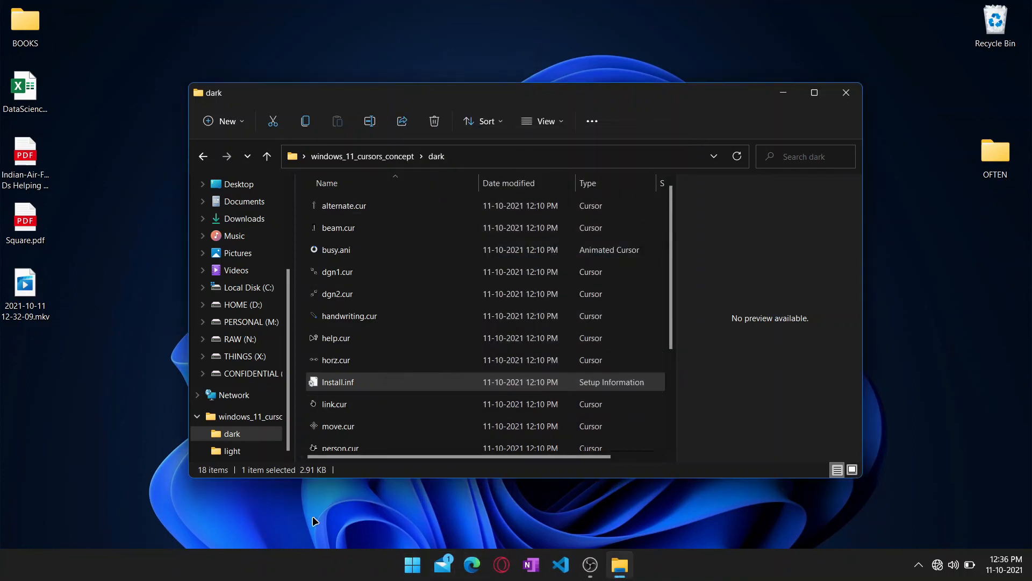